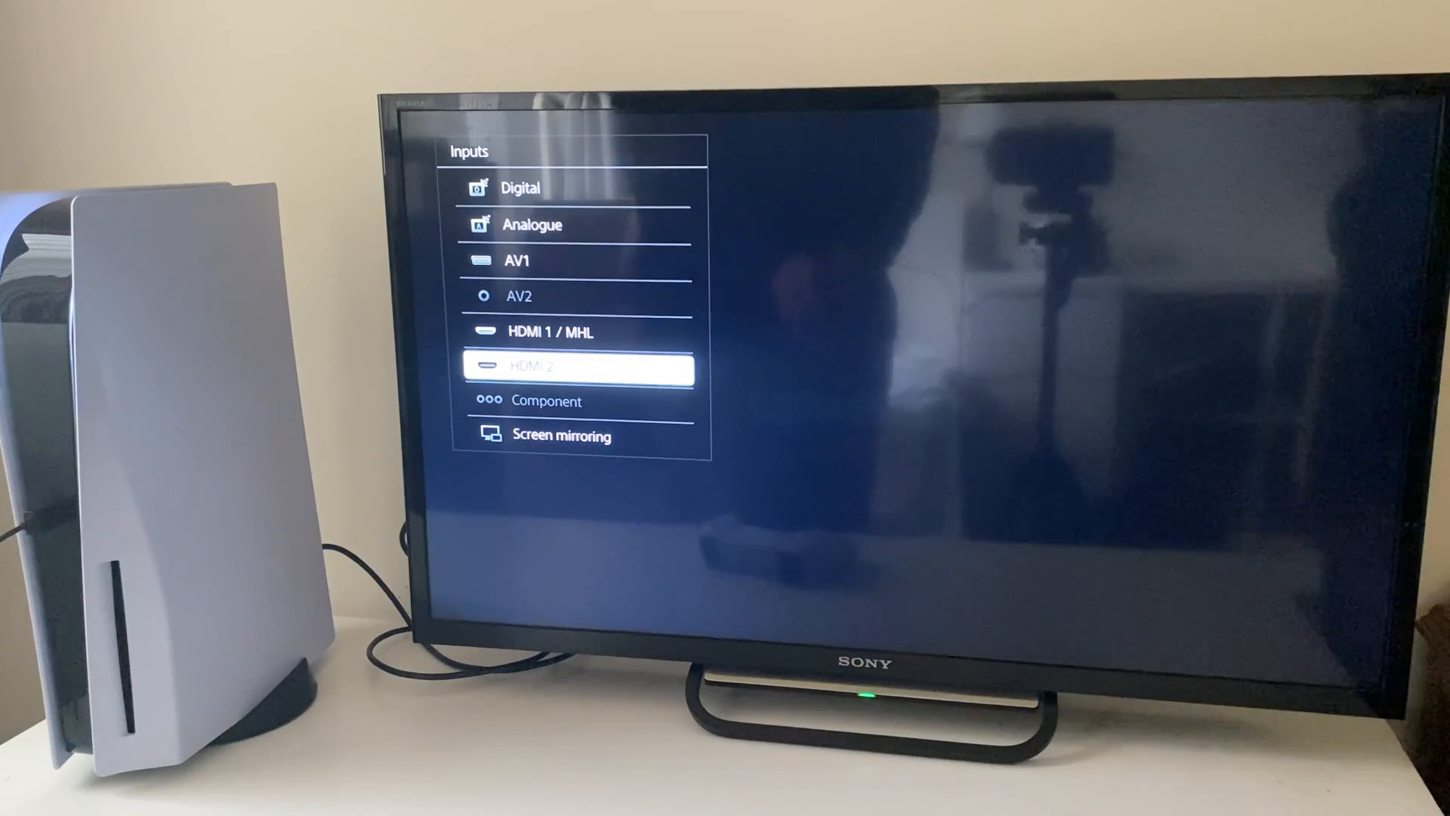
Switch the Sony TV's picture source to HDMI 2 to show the PS5 Safe Mode menu.
click(579, 367)
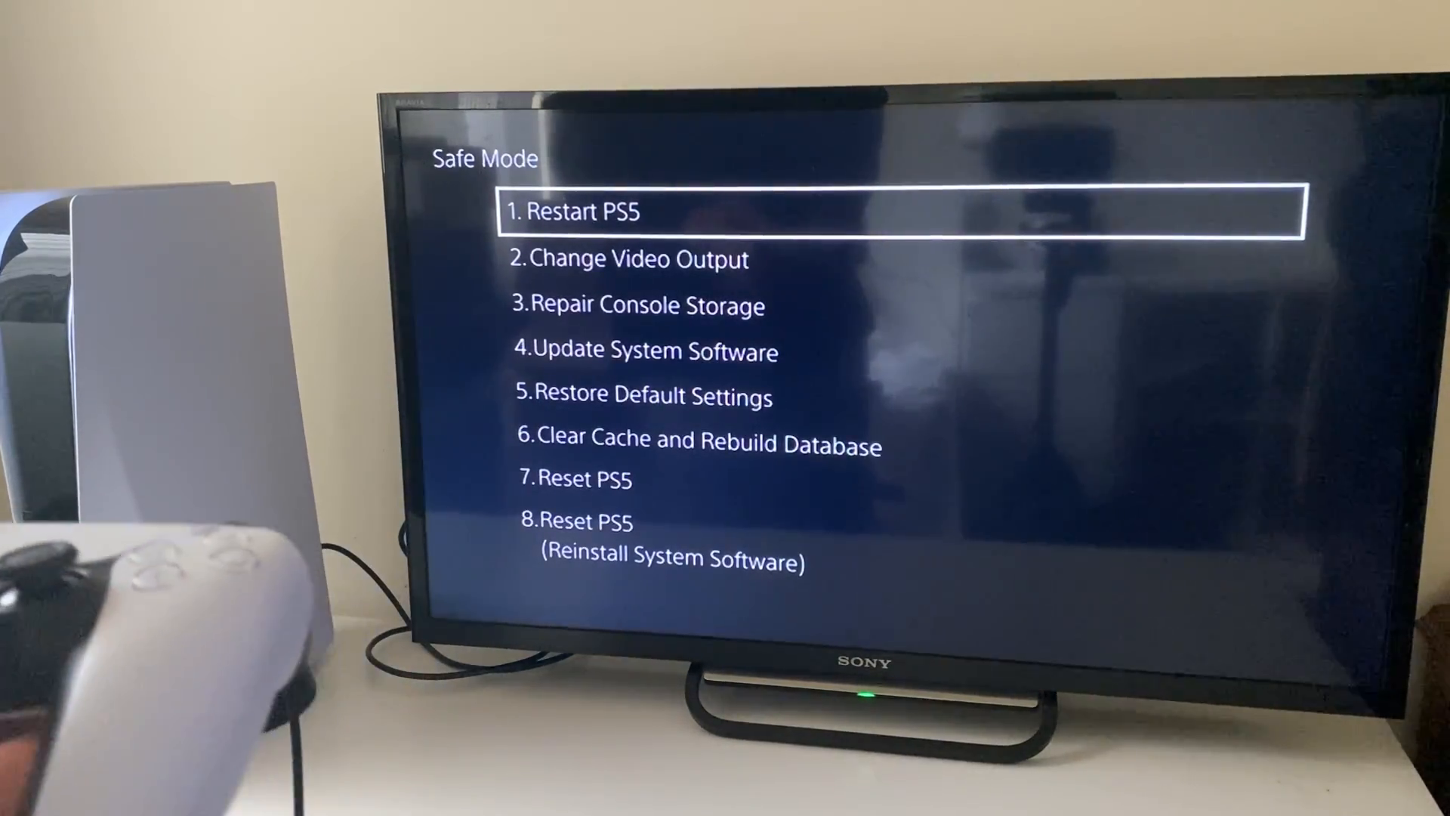
key(Down)
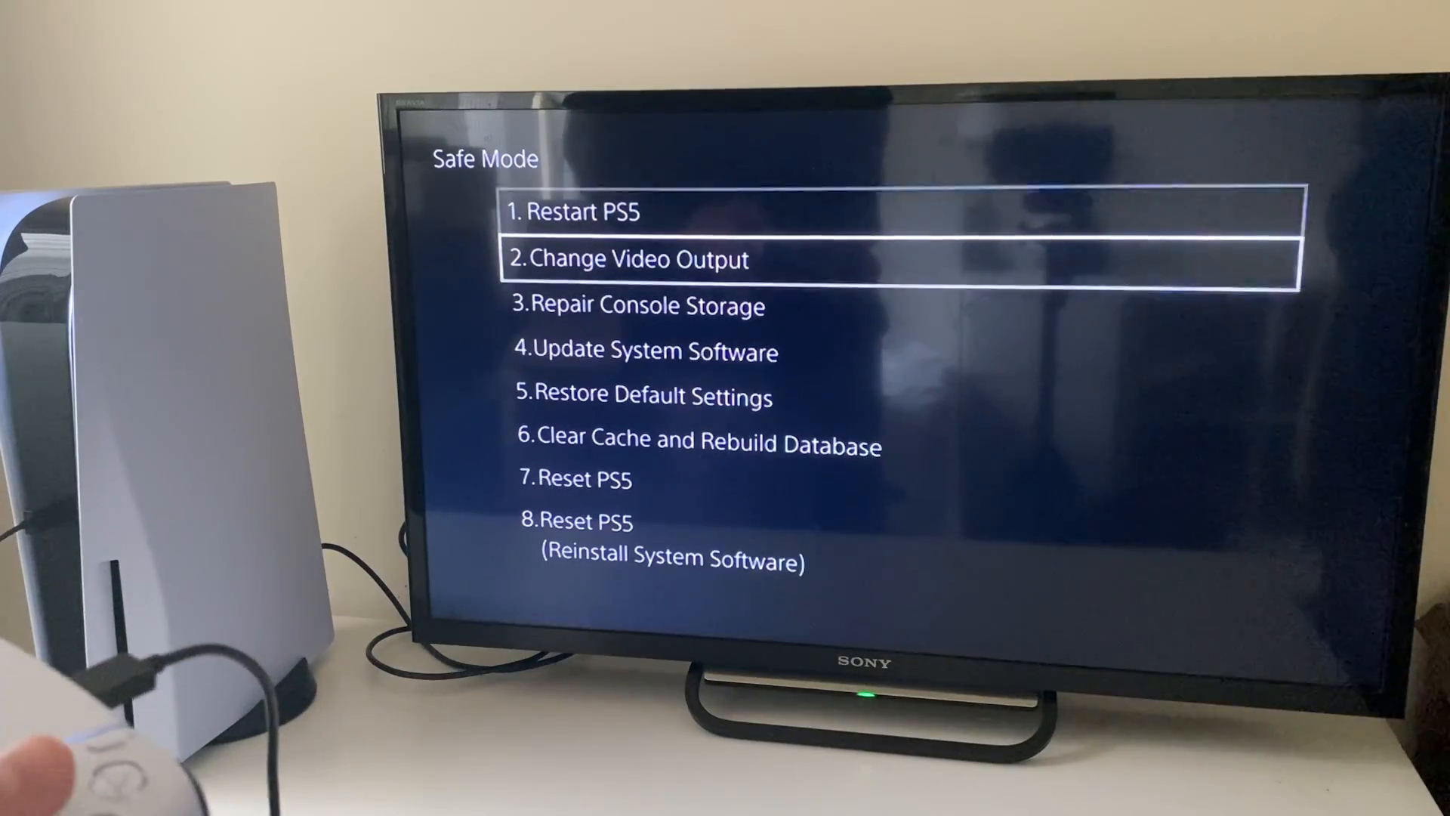
key(Up)
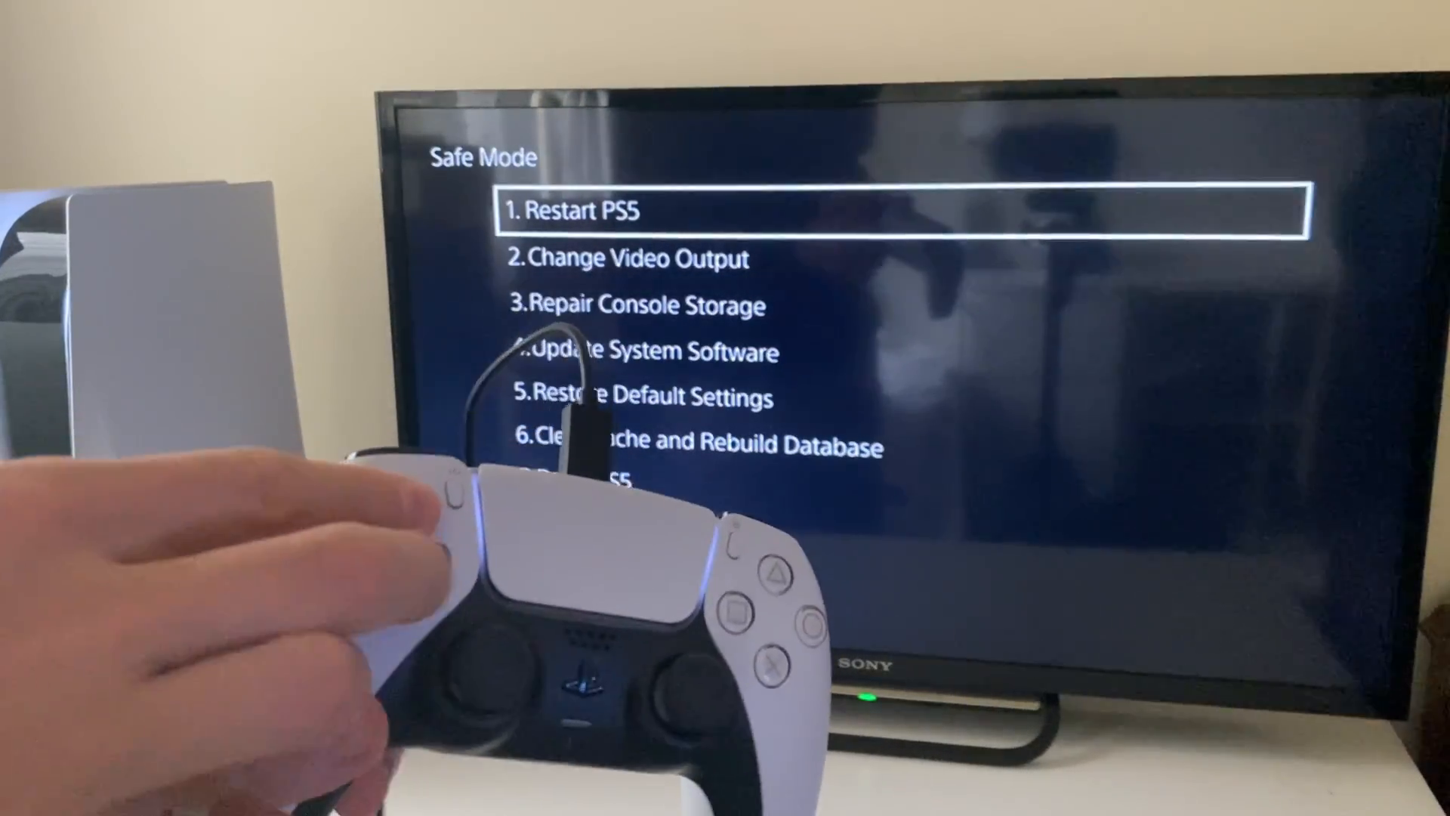
key(Down)
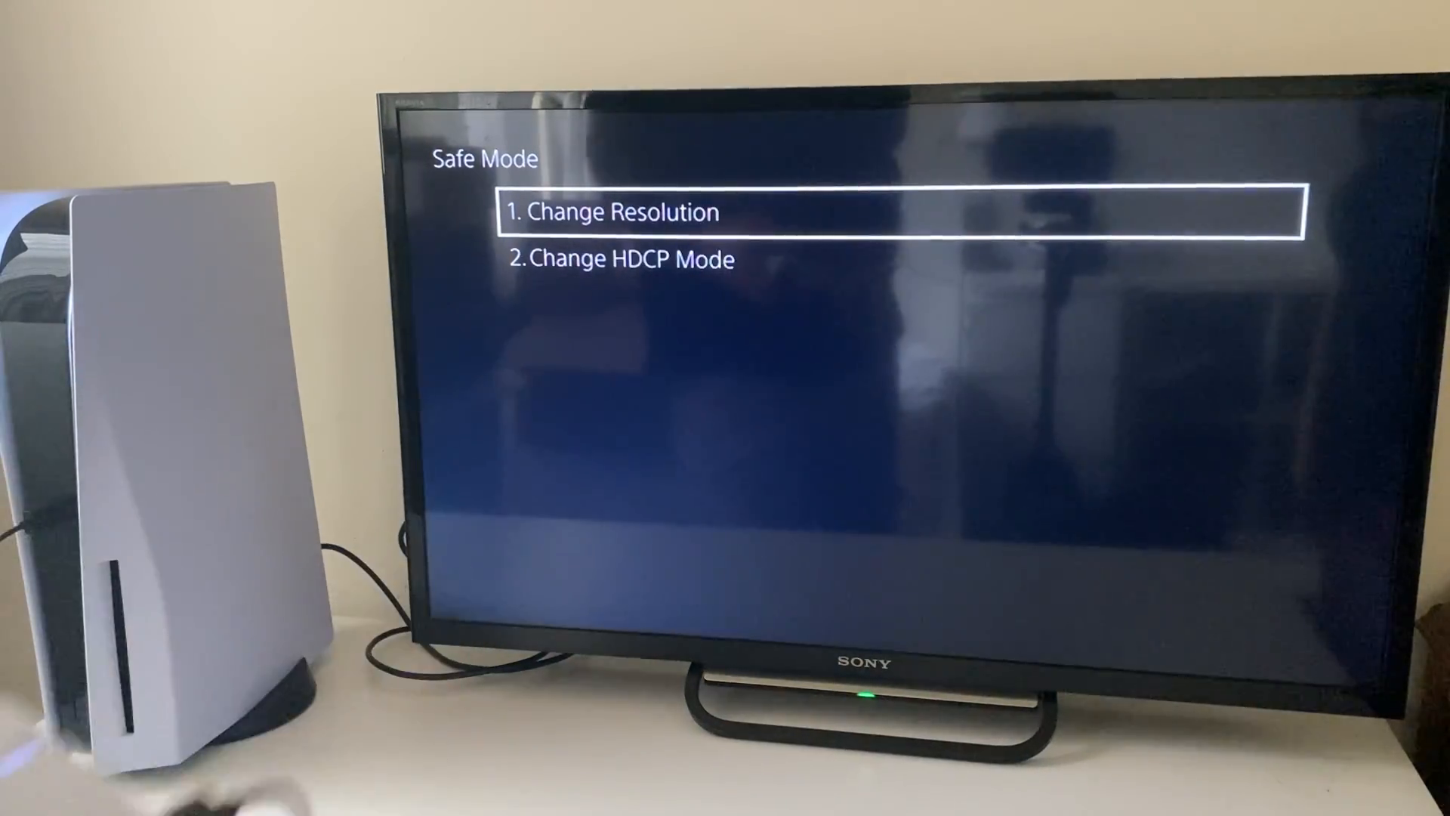
click(612, 213)
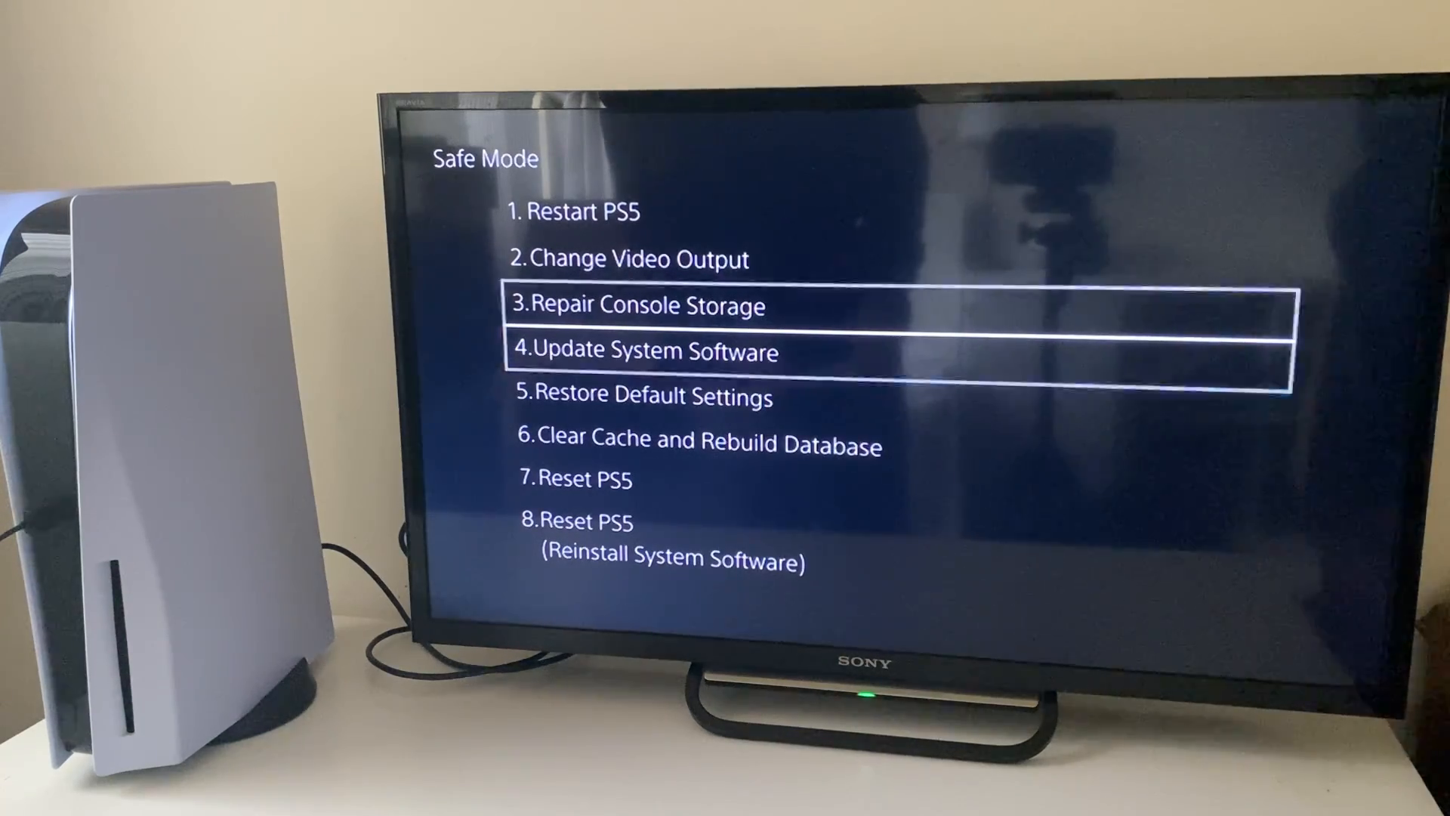
key(down)
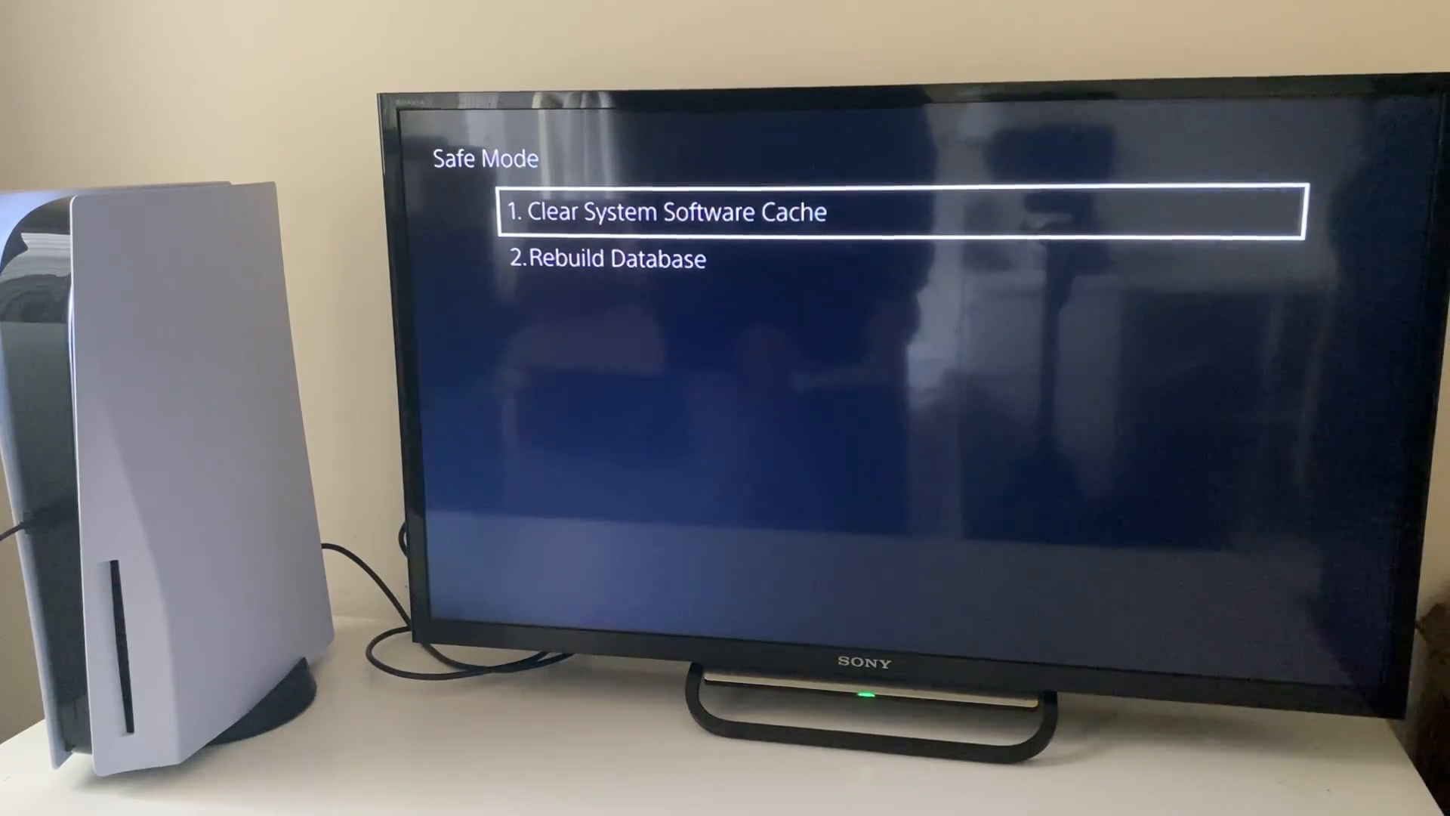
click(673, 211)
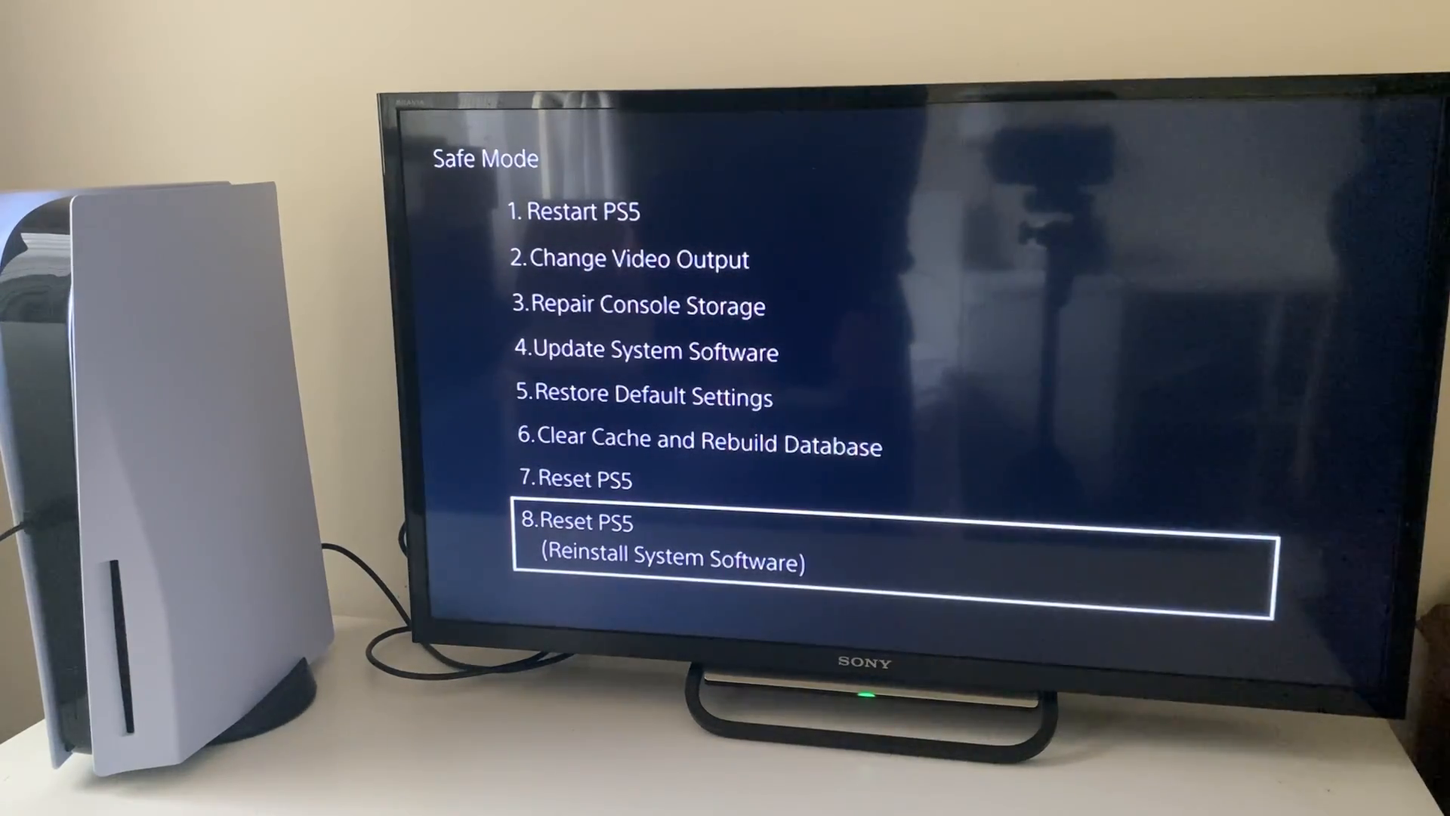
key(Up)
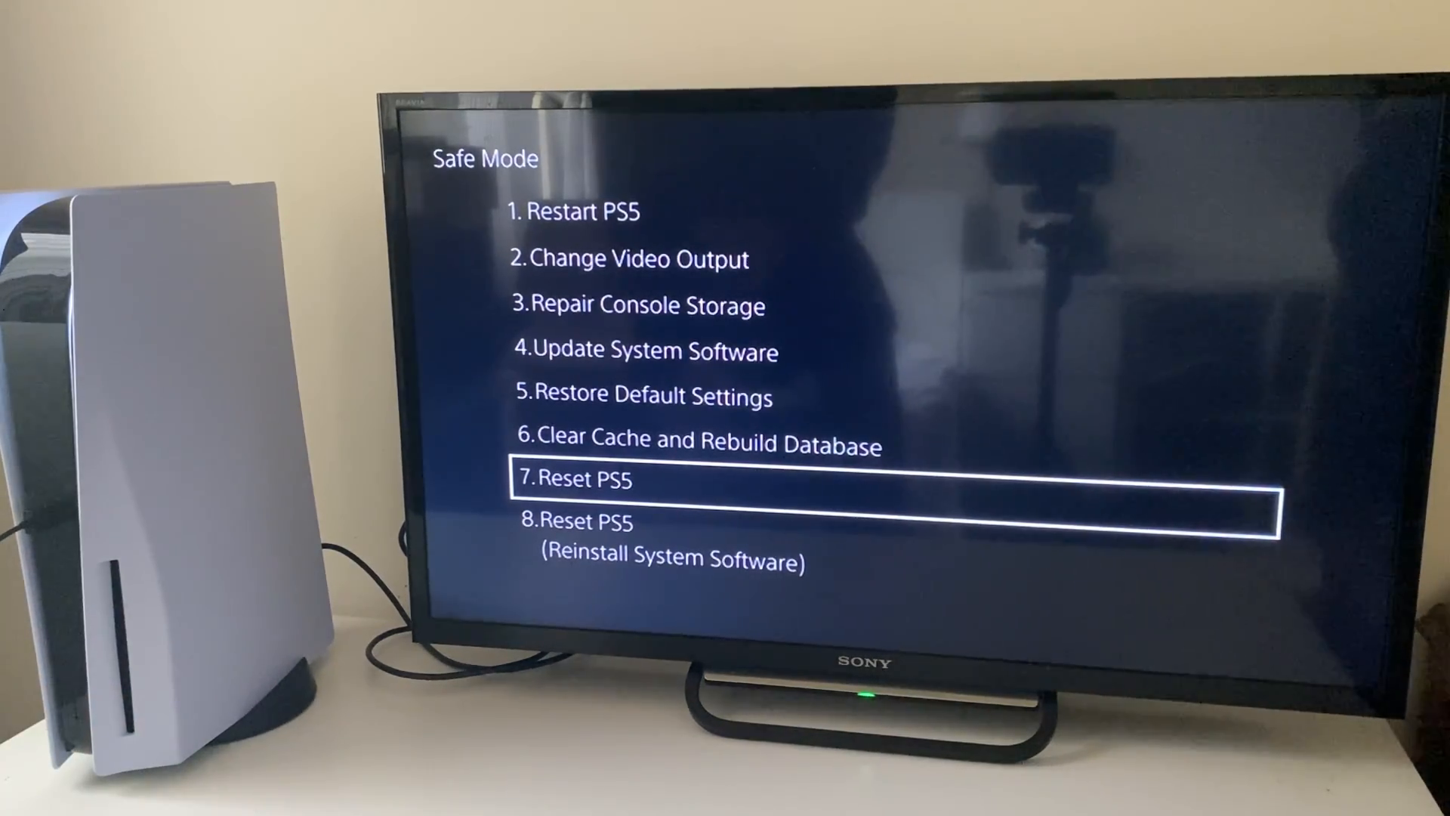
key(Up)
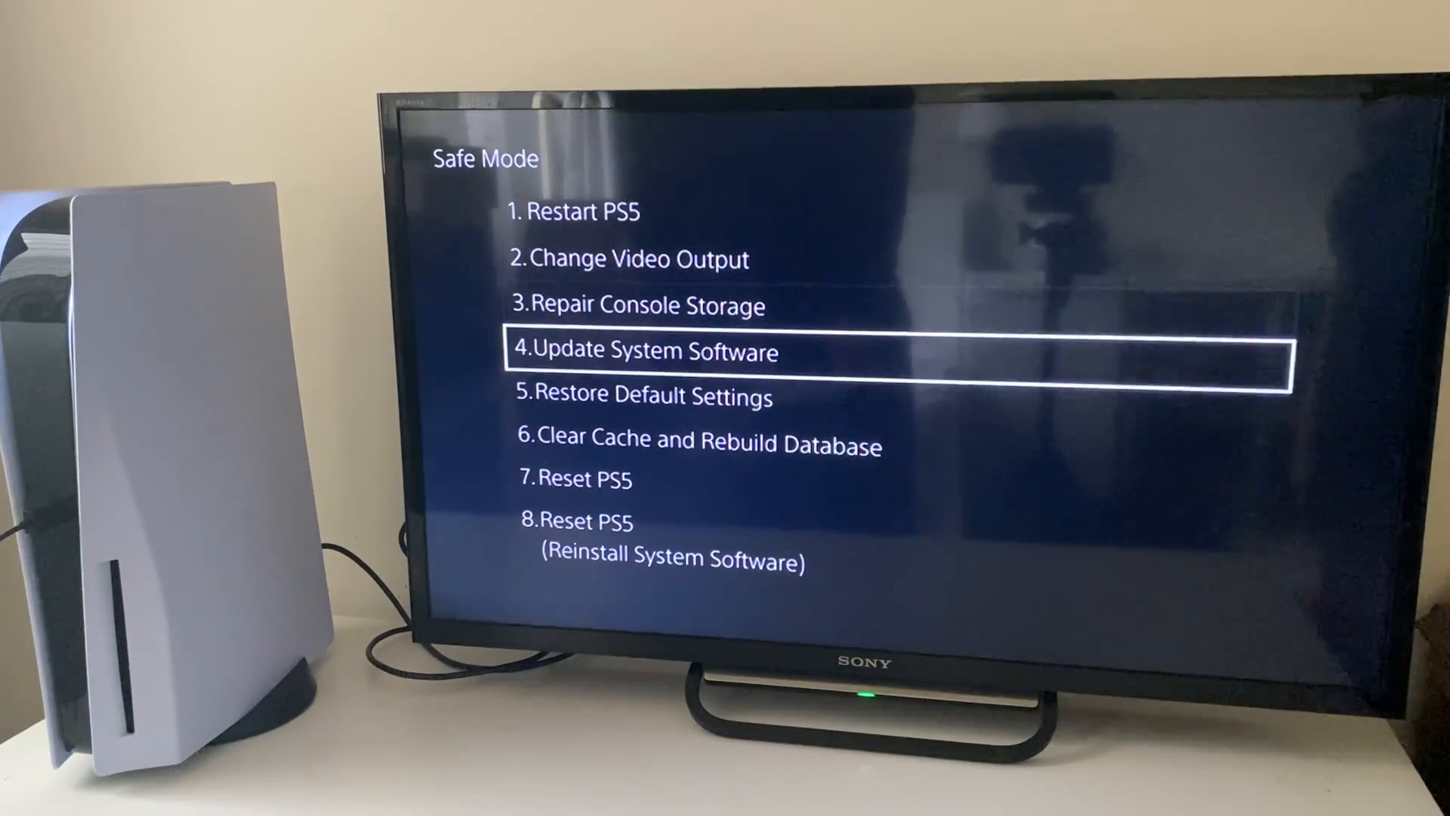
key(down)
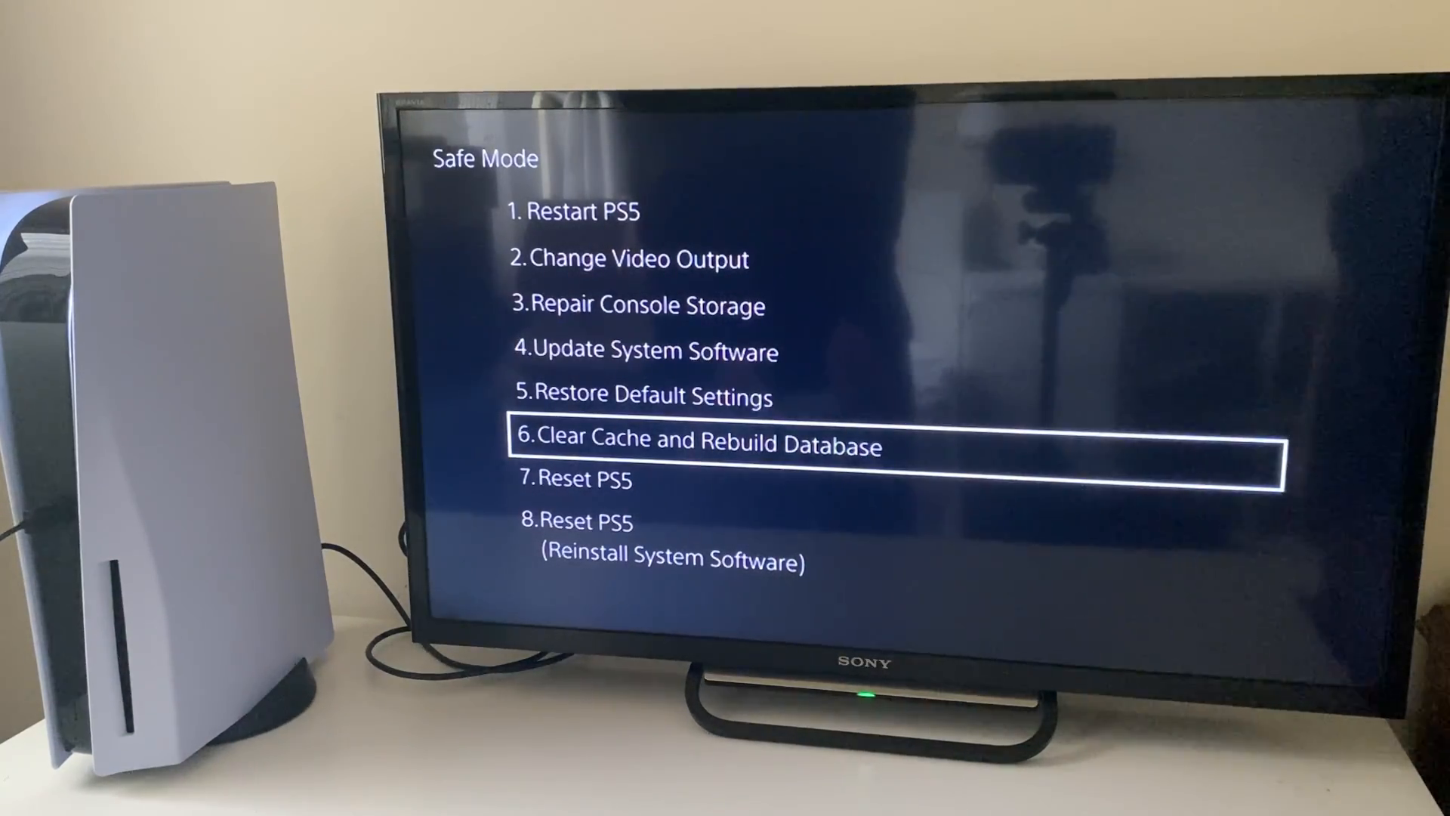